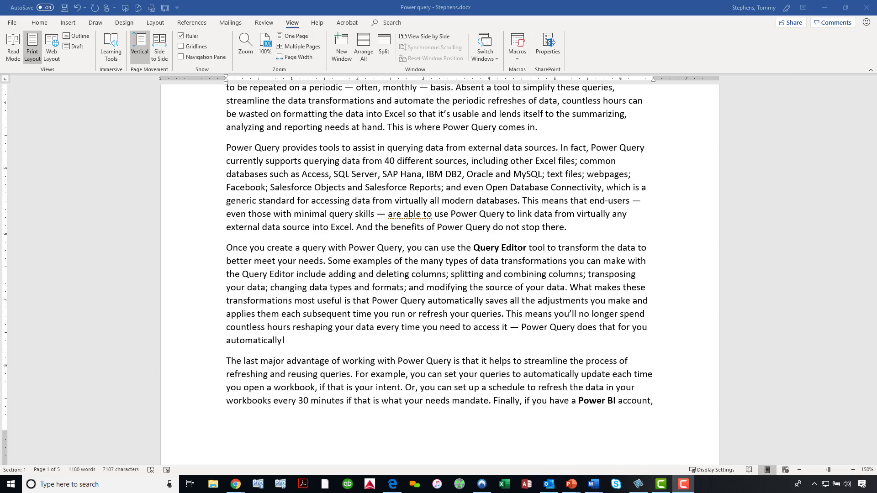
mouse_move(61, 151)
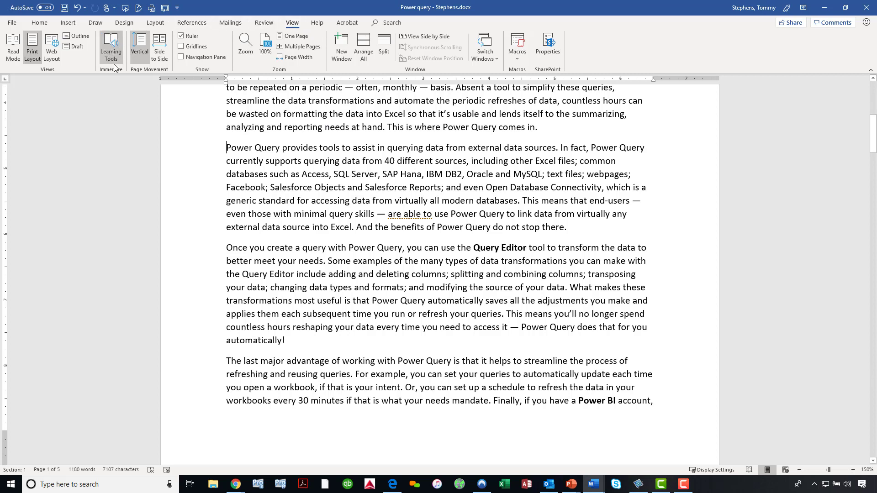
mouse_move(111, 48)
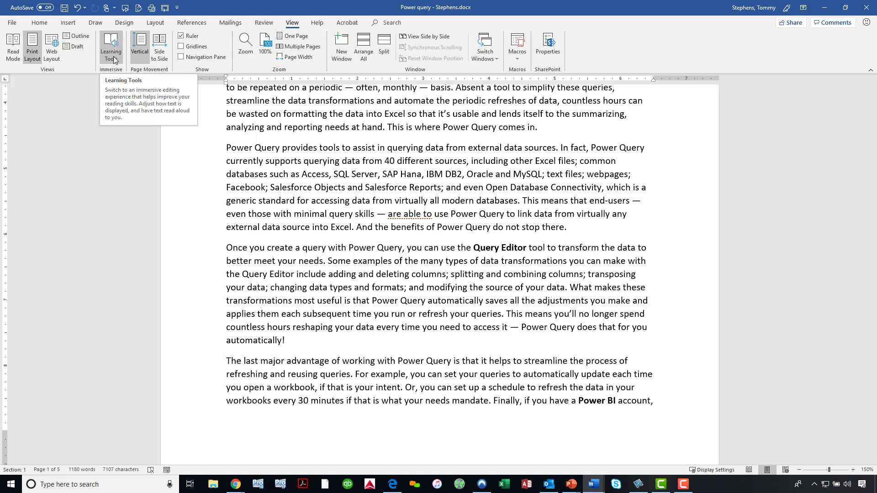
- Switch the Power Query article into Learning Tools immersive reading mode from the View ribbon
left_click(111, 46)
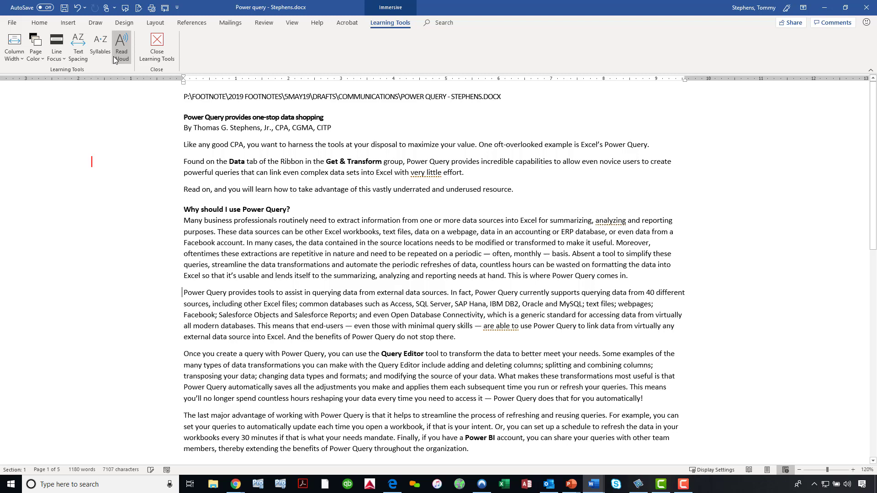
mouse_move(110, 35)
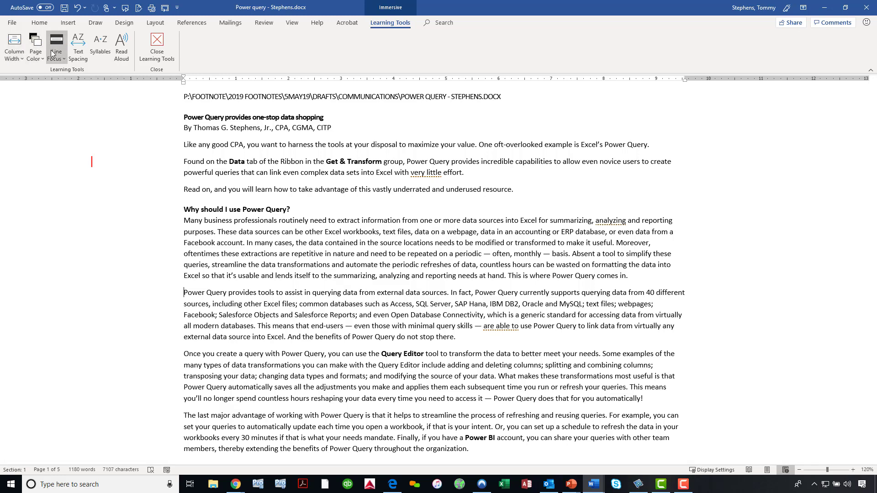
mouse_move(56, 46)
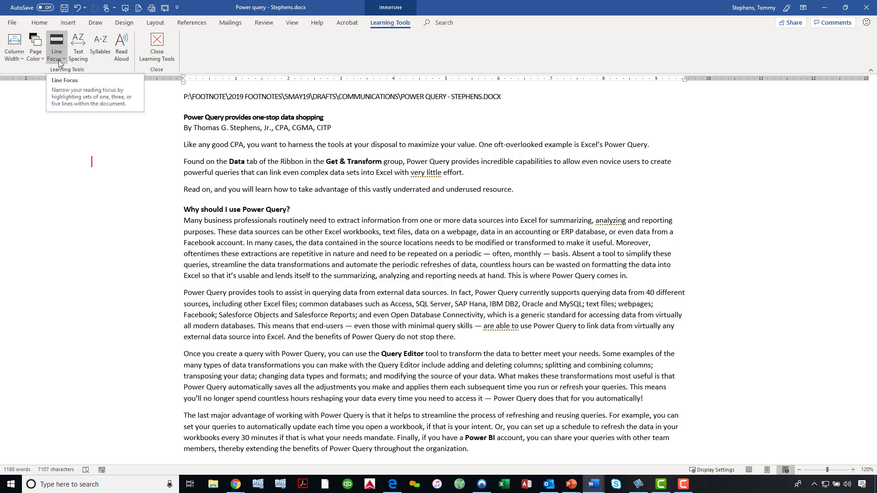
- Show the Line Focus menu with its one, three and five line options
left_click(55, 46)
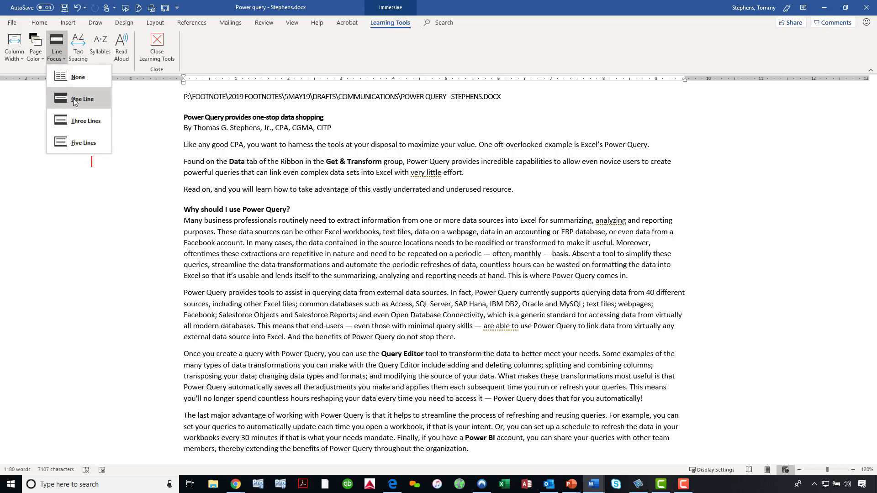
mouse_move(77, 121)
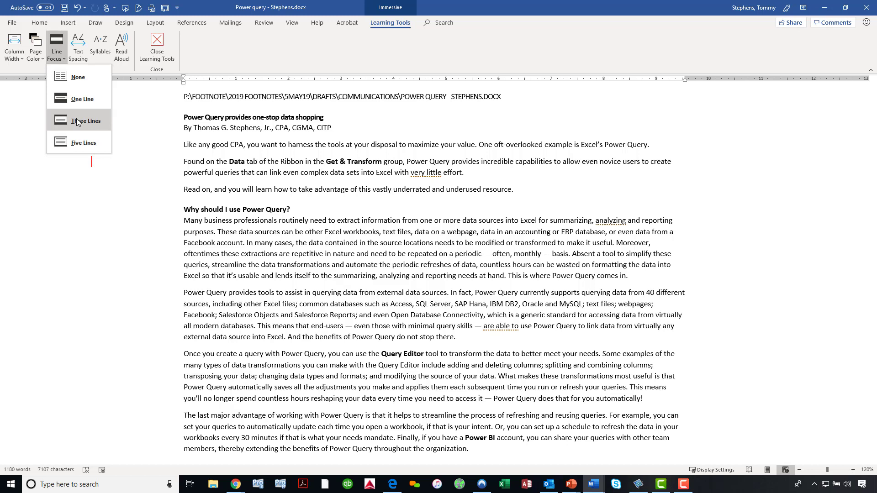
mouse_move(88, 105)
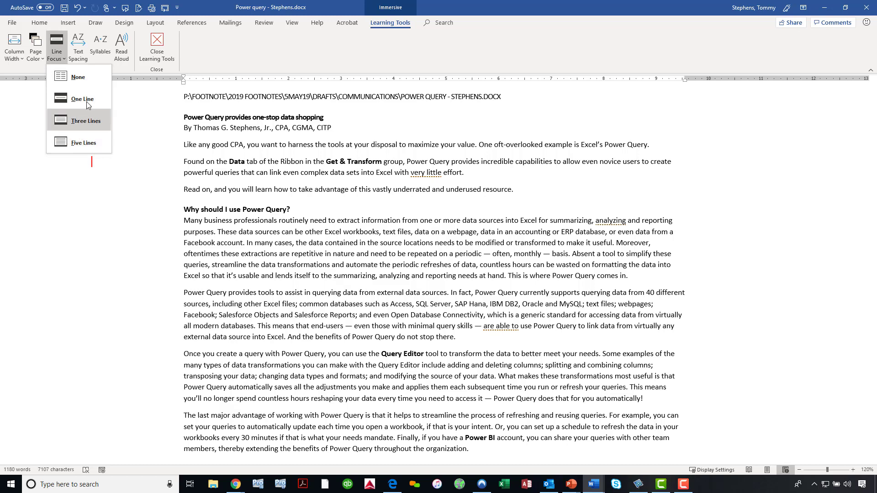
mouse_move(82, 99)
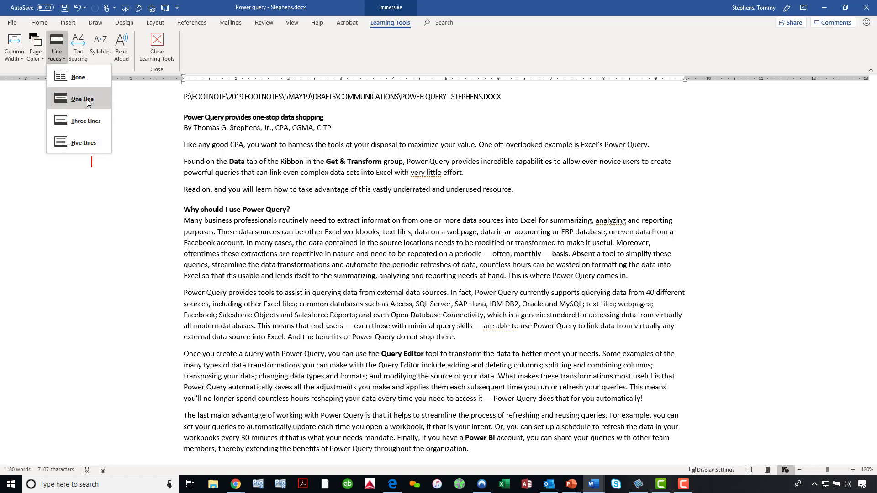
- Set Line Focus to One Line and move the highlighted line through the dimmed article
left_click(81, 99)
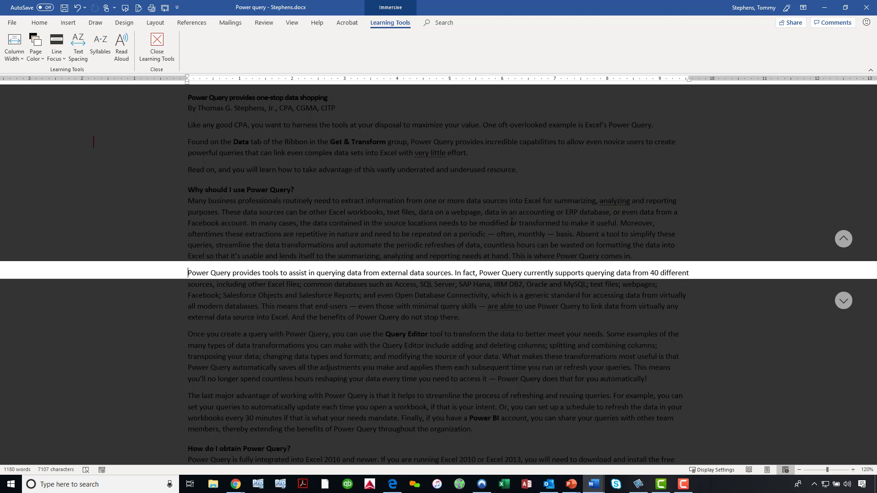
mouse_move(873, 321)
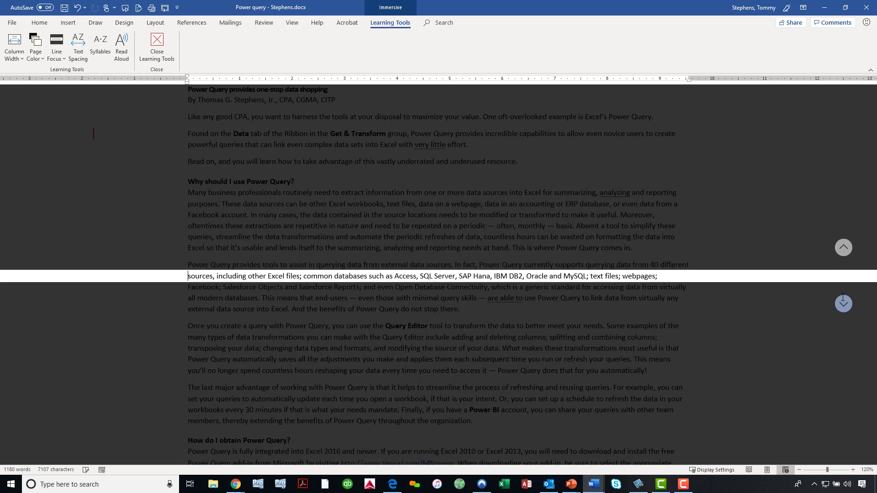
scroll("down", 3)
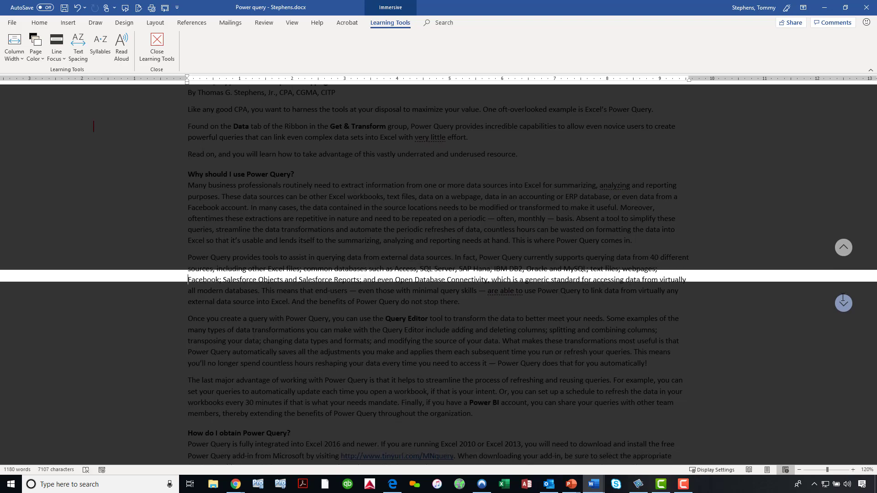
scroll("up", 3)
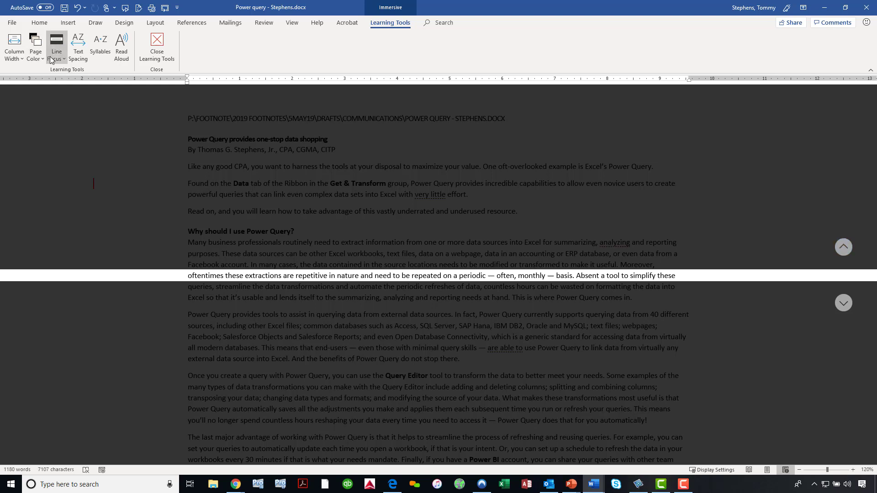
- Change Line Focus to Three Lines and move the three-line band down through the article
left_click(57, 47)
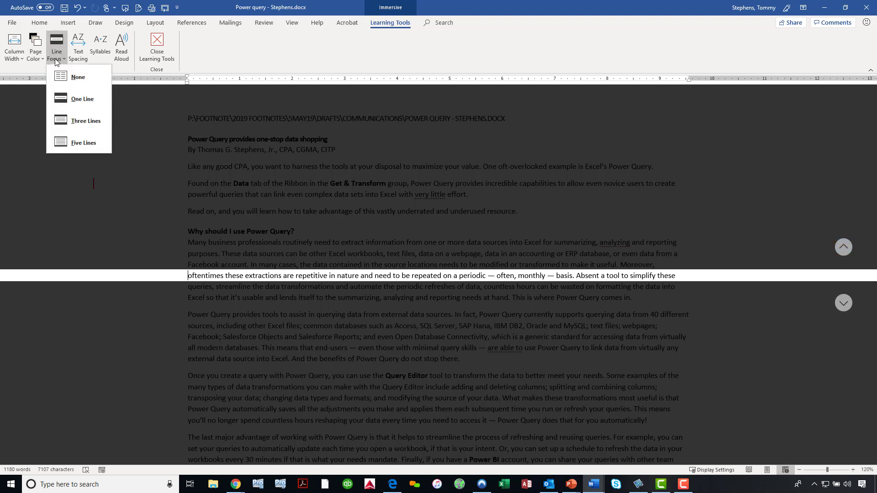
mouse_move(87, 120)
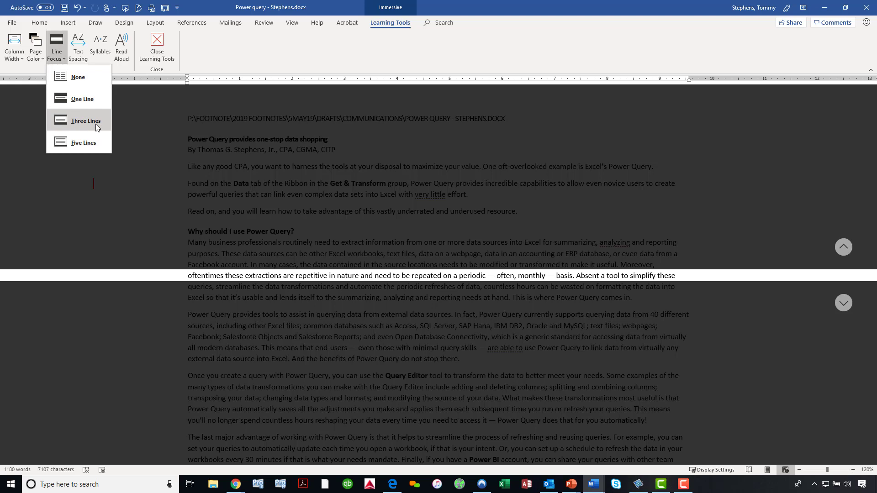
left_click(77, 77)
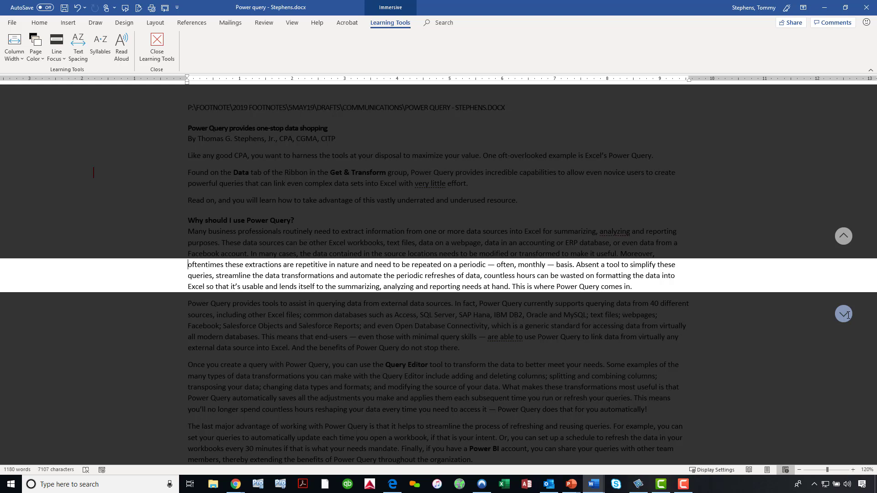
scroll("down", 3)
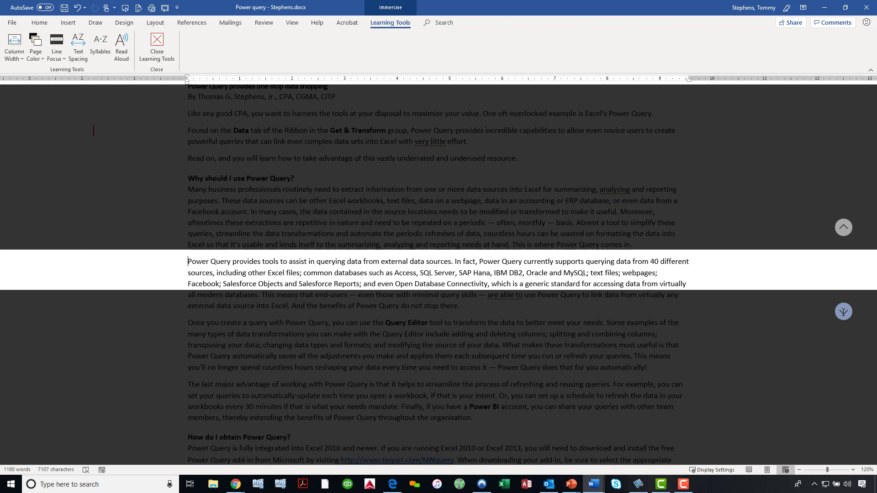
scroll("down", 3)
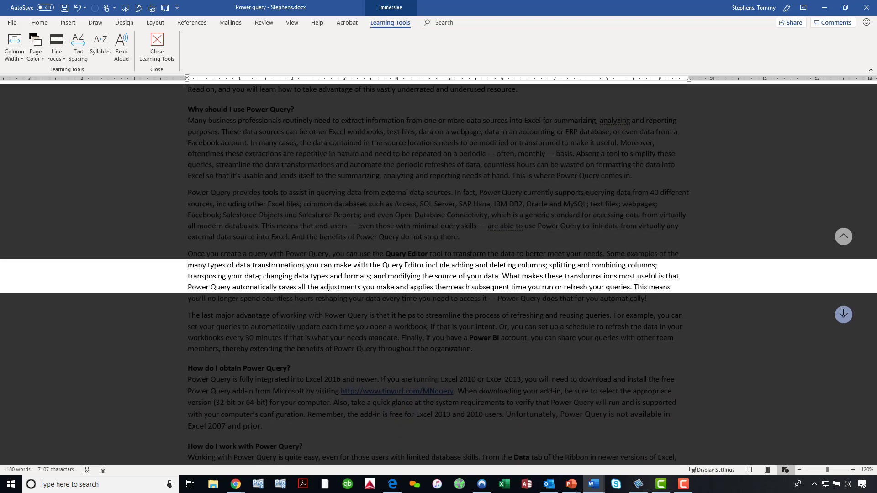
scroll("down", 3)
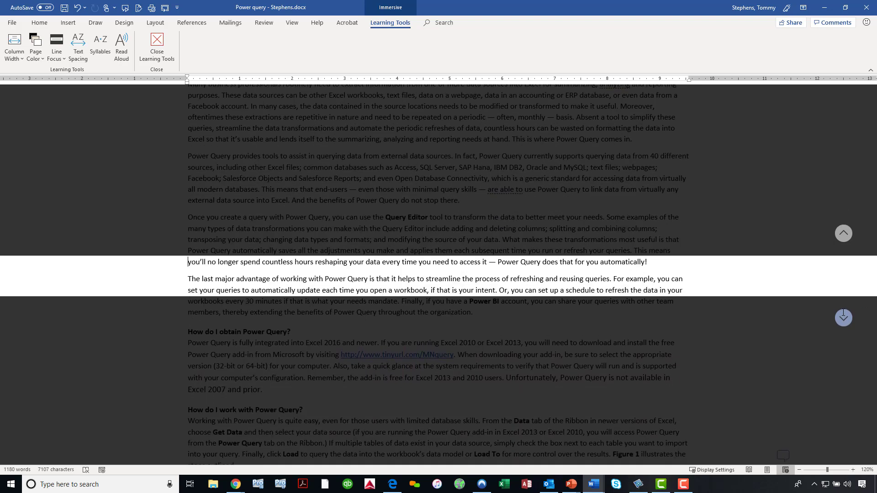